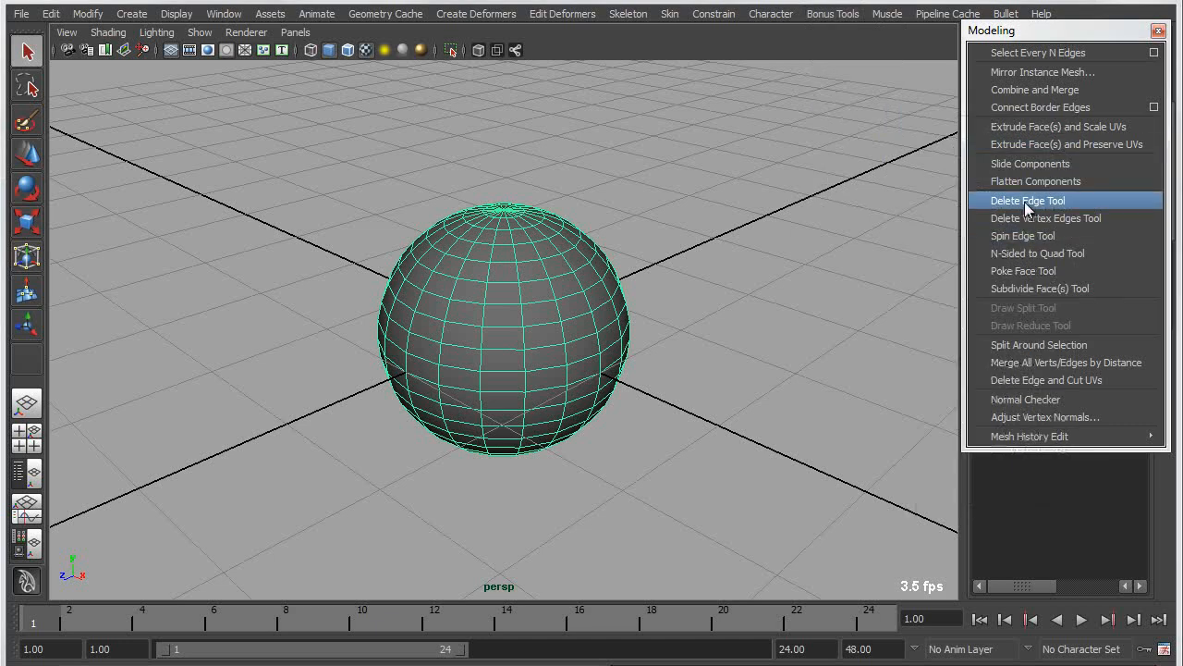
mouse_move(1025, 237)
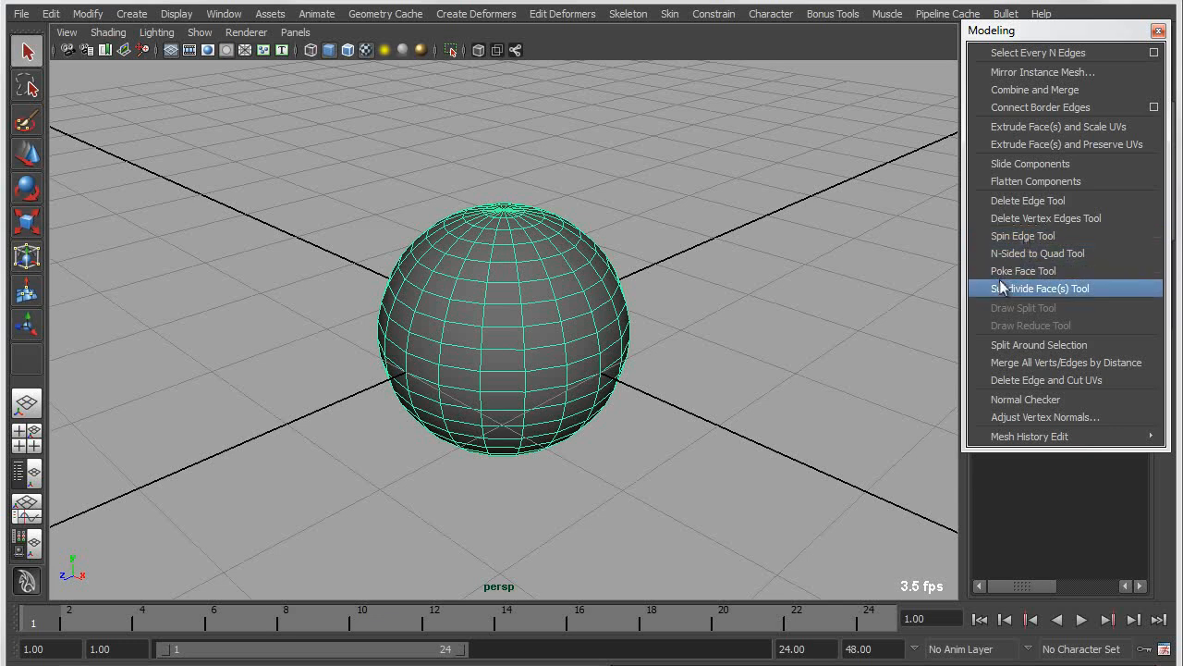
mouse_move(1110, 251)
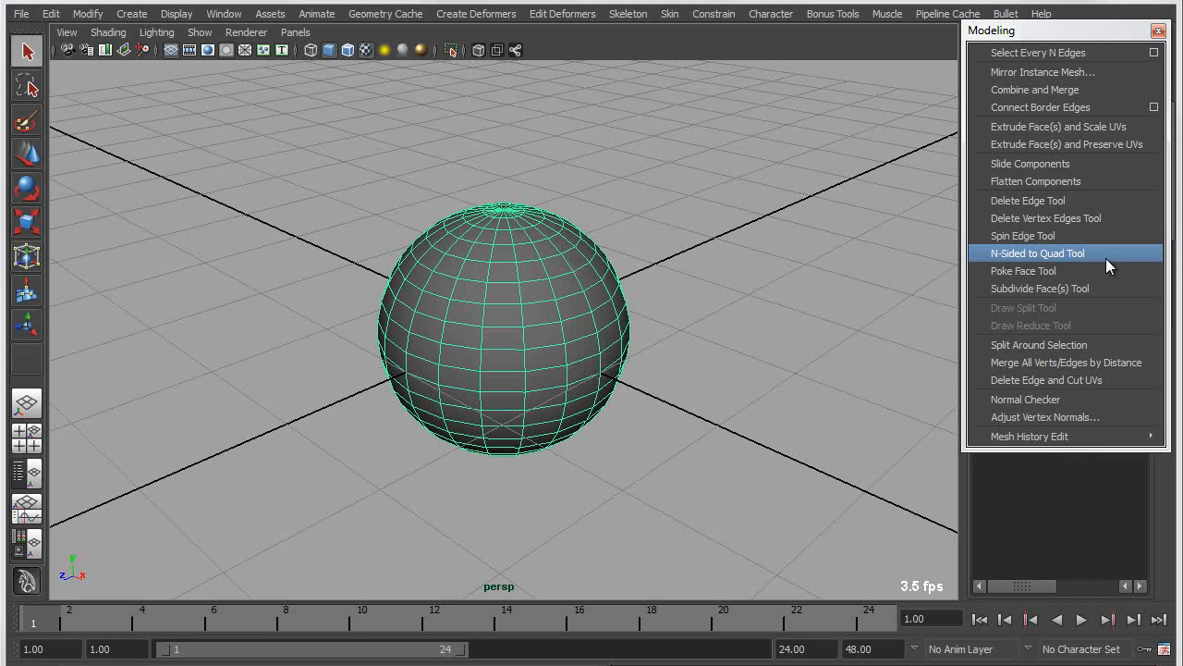
mouse_move(481, 411)
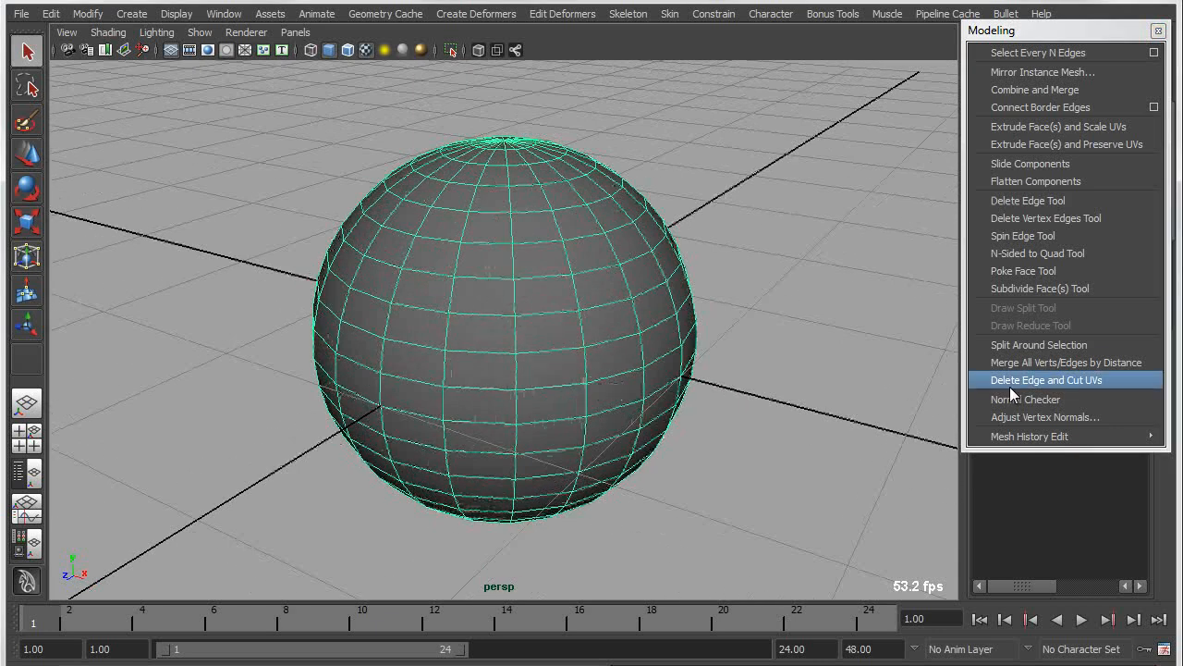
mouse_move(1028, 200)
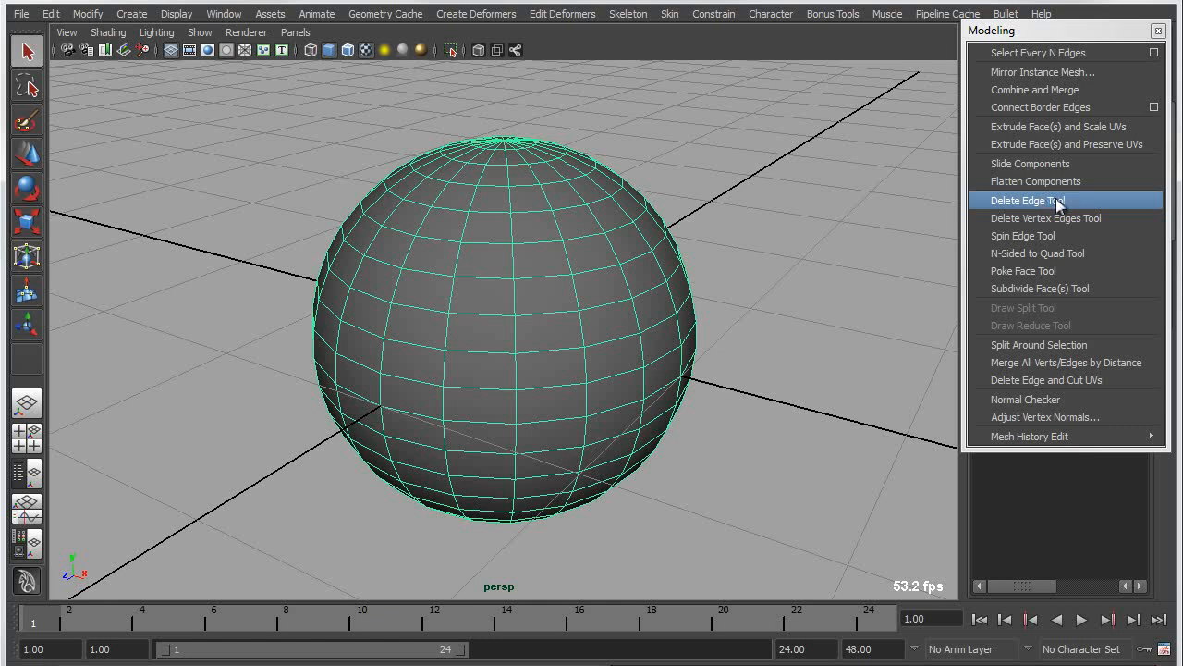
- Delete edges on the sphere's front with the Delete Edge Tool, merging neighbouring faces
left_click(1028, 200)
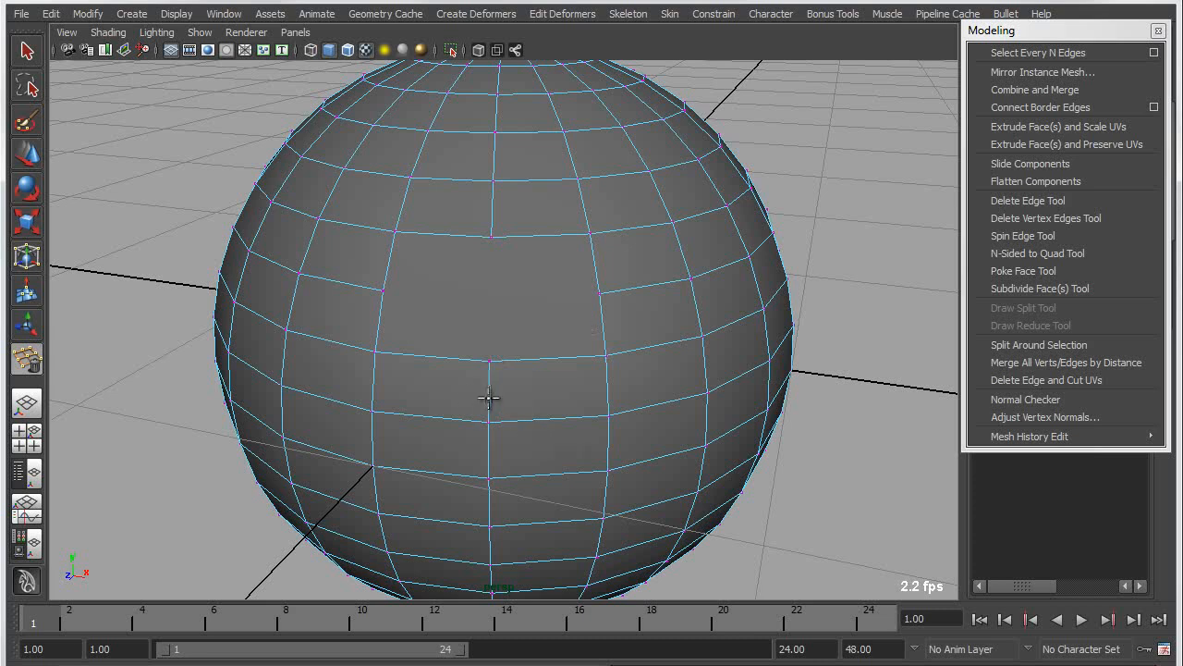
left_click(1028, 199)
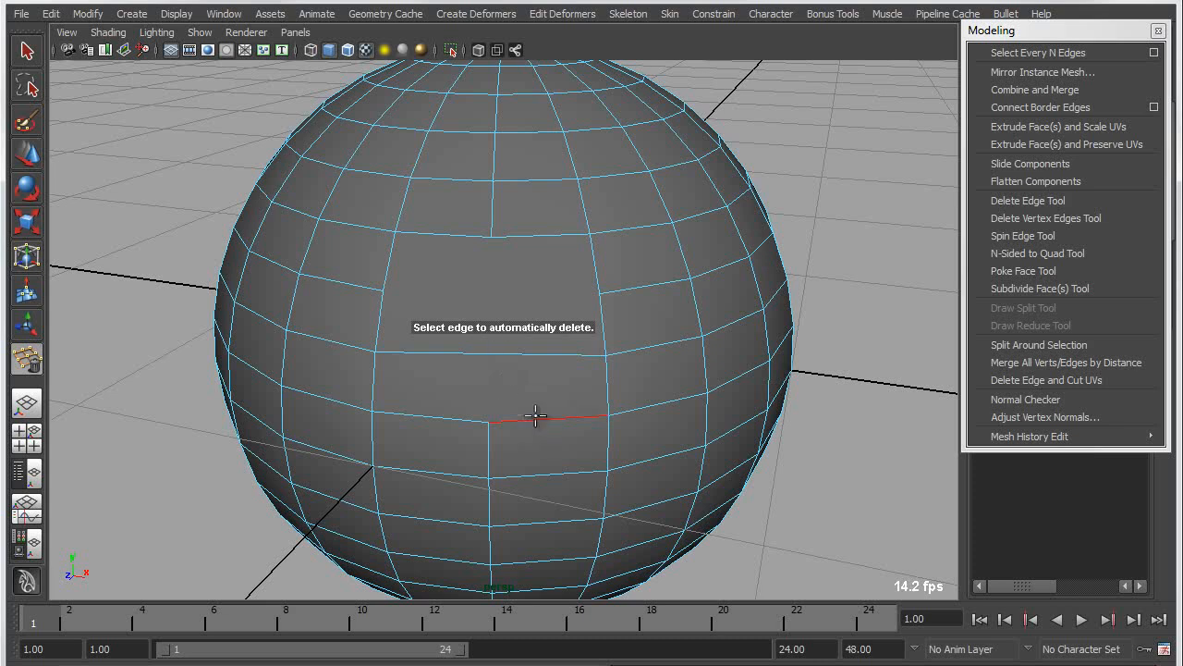
mouse_move(510, 355)
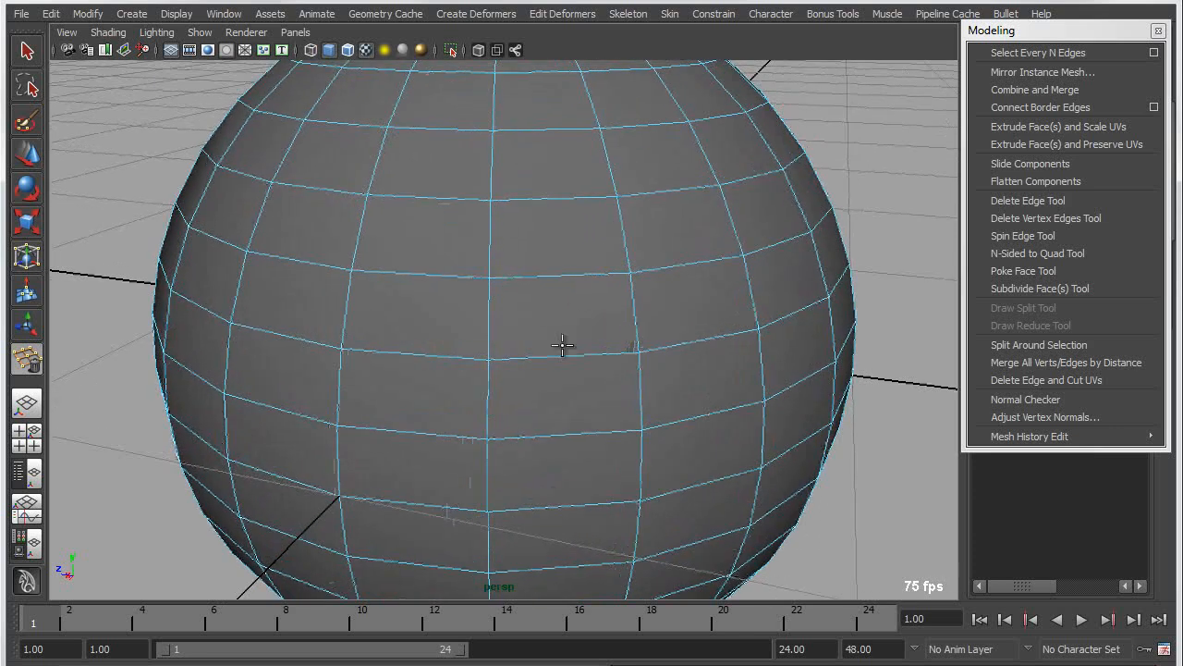
mouse_move(1047, 218)
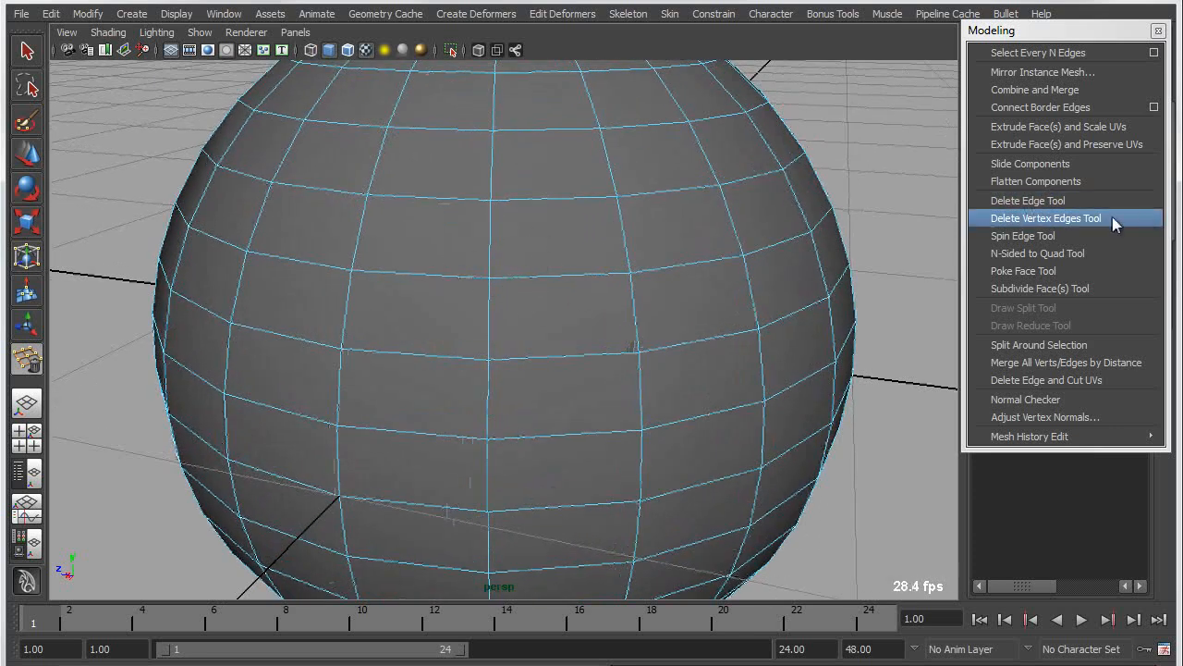
- Remove front edges and their vertices with the Delete Vertex Edges Tool, forming one large face
left_click(1046, 218)
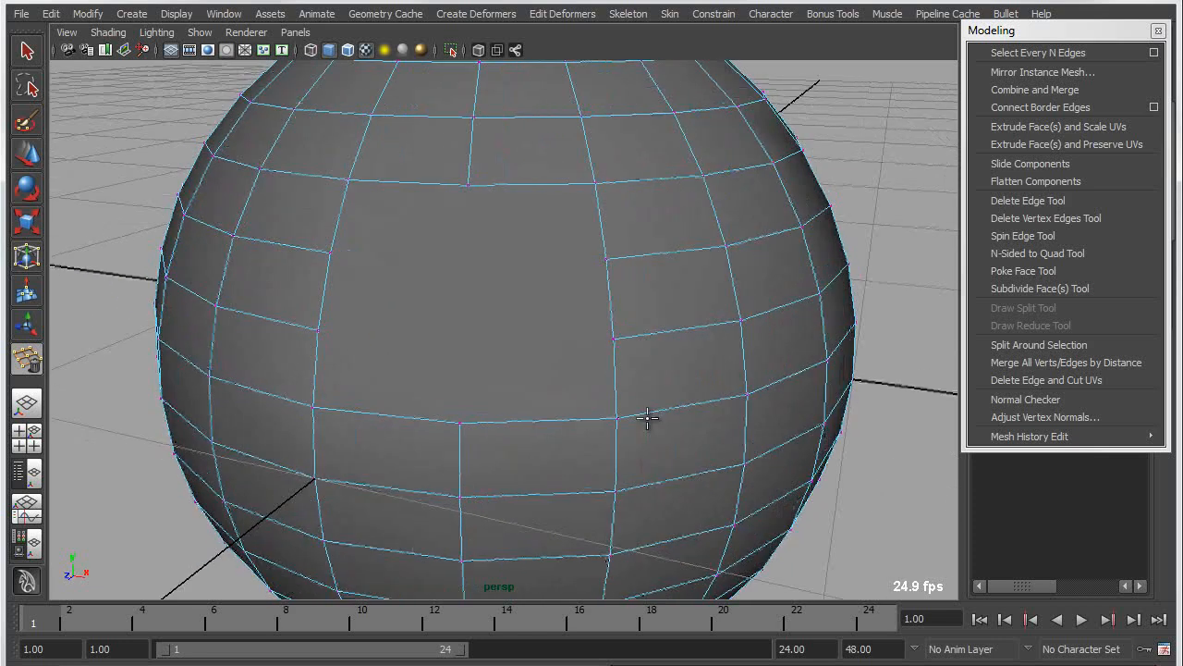
mouse_move(1039, 251)
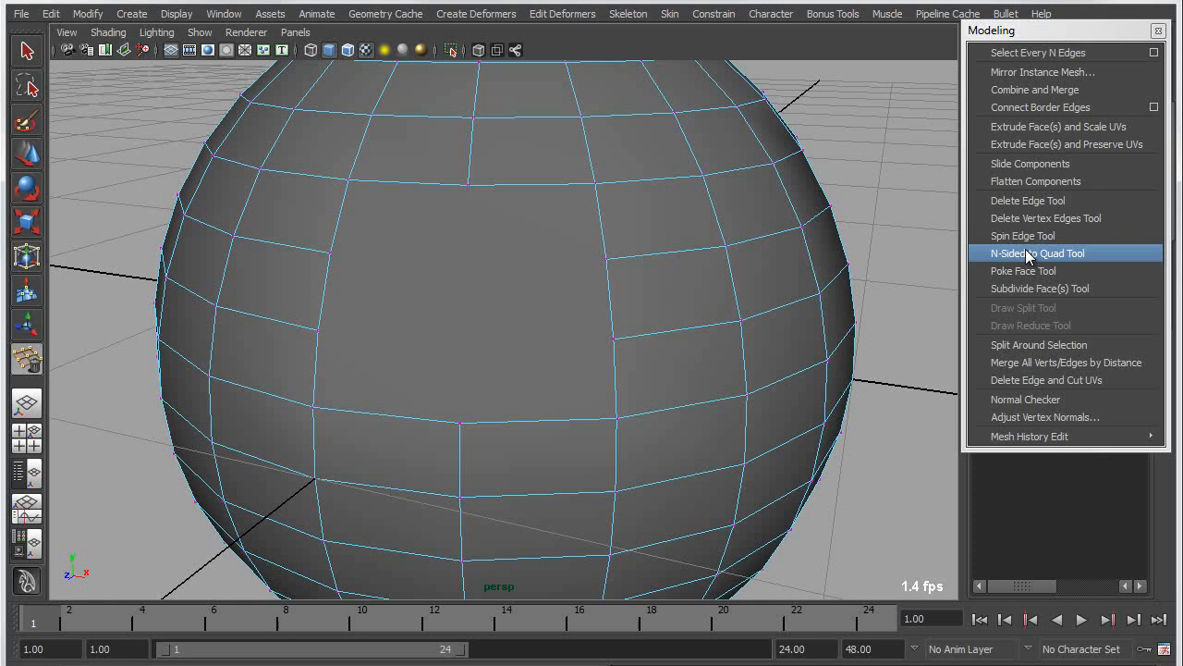
- Convert the large n-sided front face into quads with the N-Sided to Quad Tool
left_click(1037, 252)
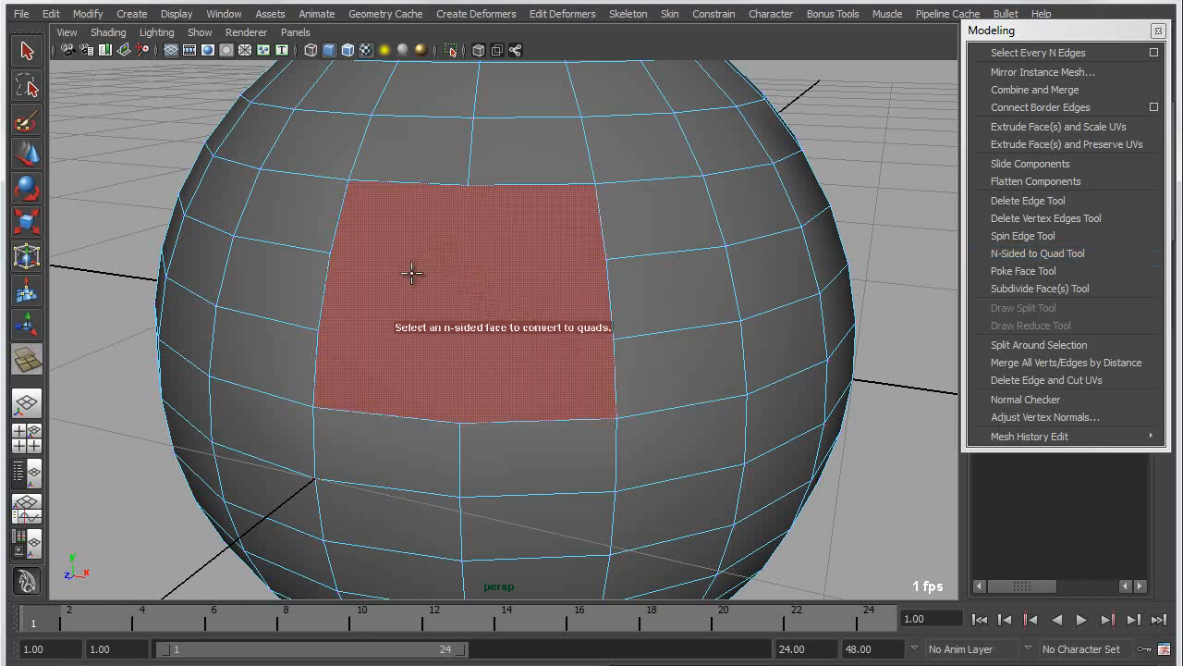
mouse_move(503, 262)
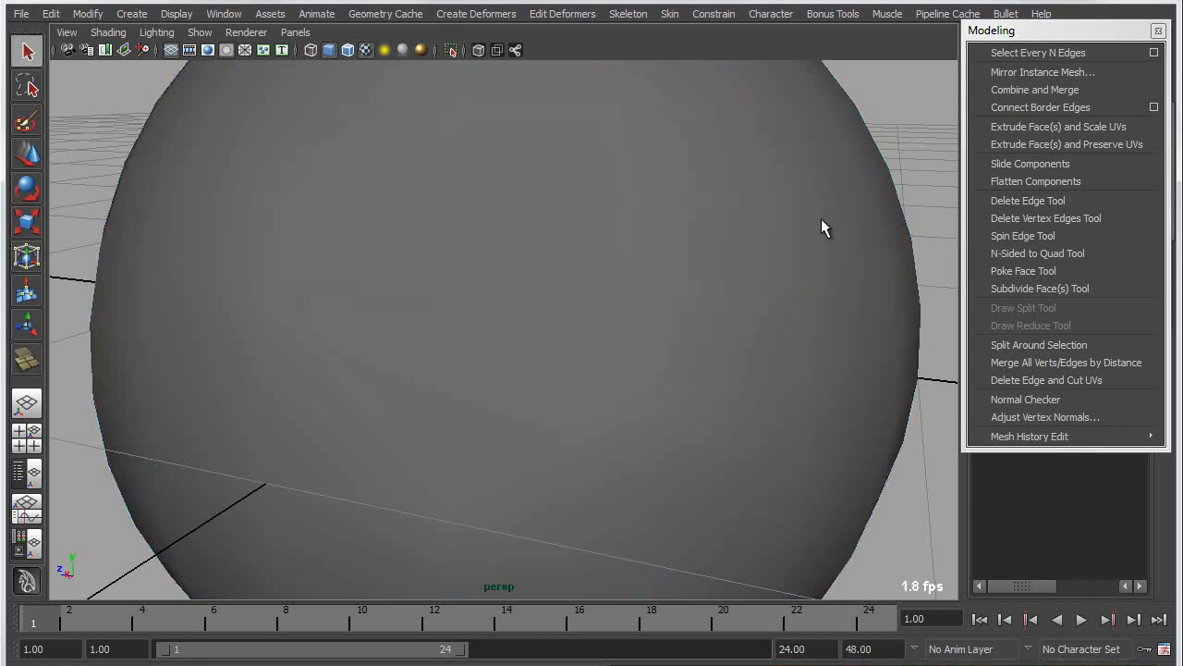
- Spin an edge in the rebuilt front region with the Spin Edge Tool
left_click(1022, 234)
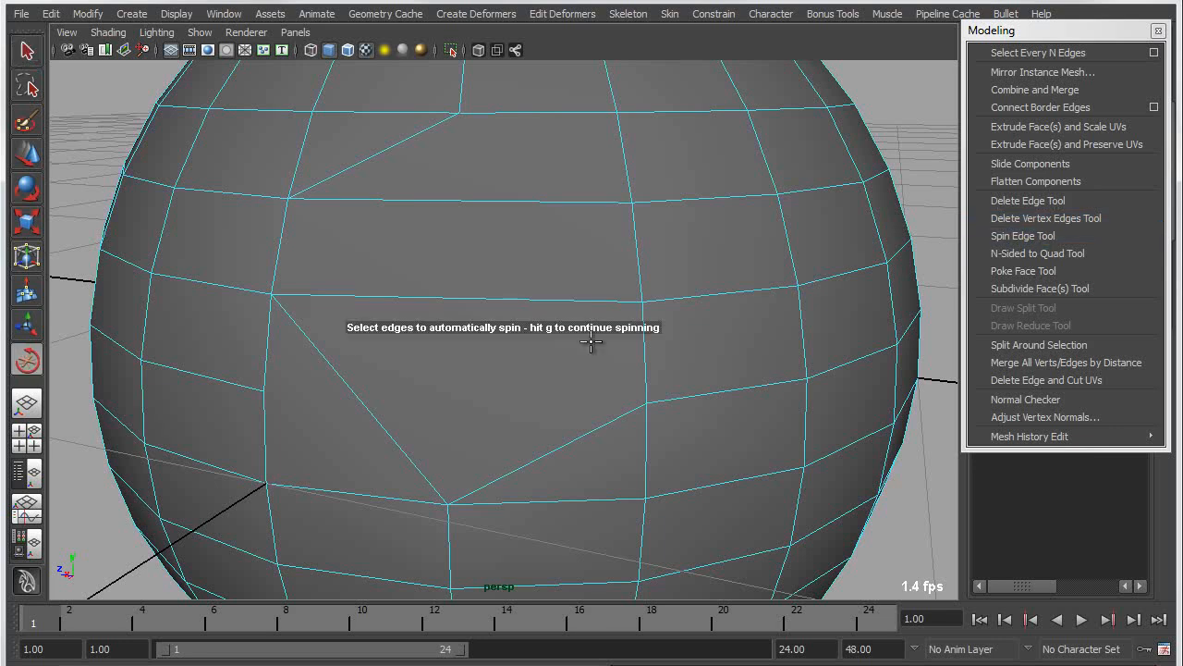
left_click(466, 222)
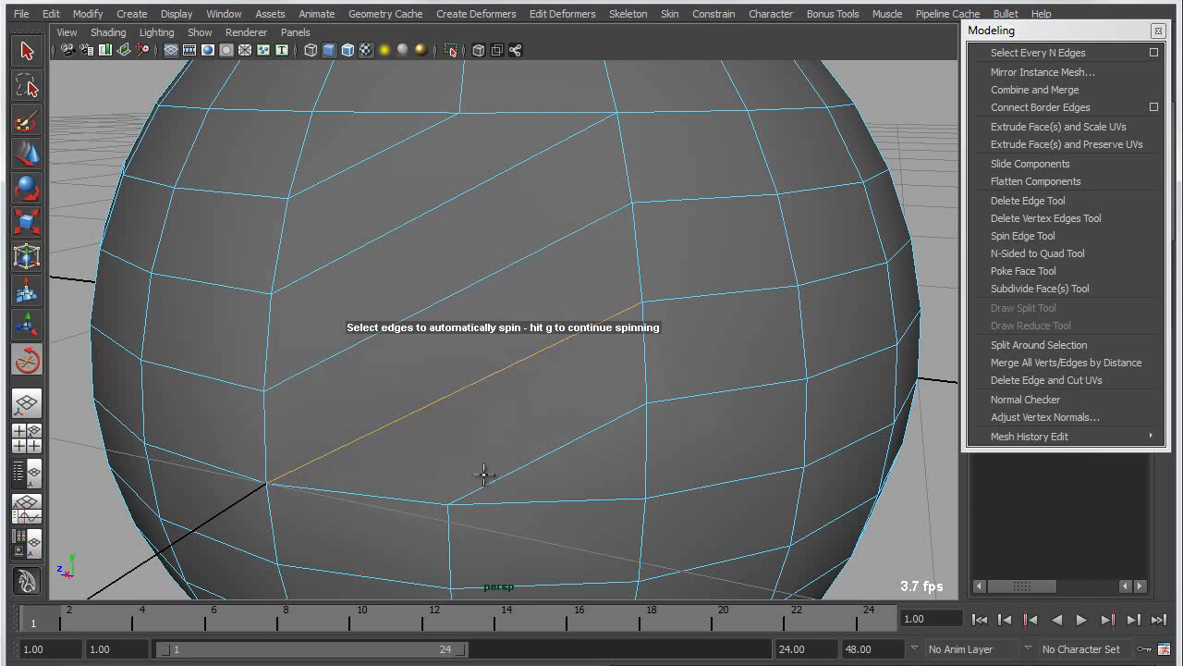
mouse_move(532, 422)
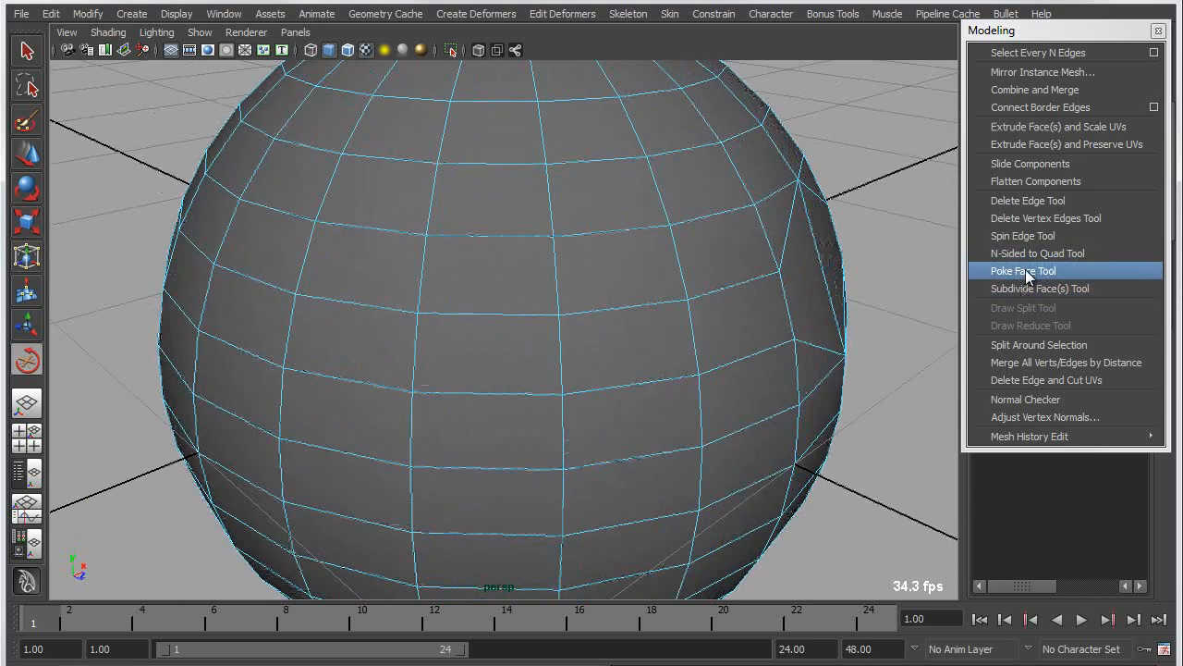
- Poke a face on the sphere's left side, splitting it into triangles around a centre point
left_click(1025, 270)
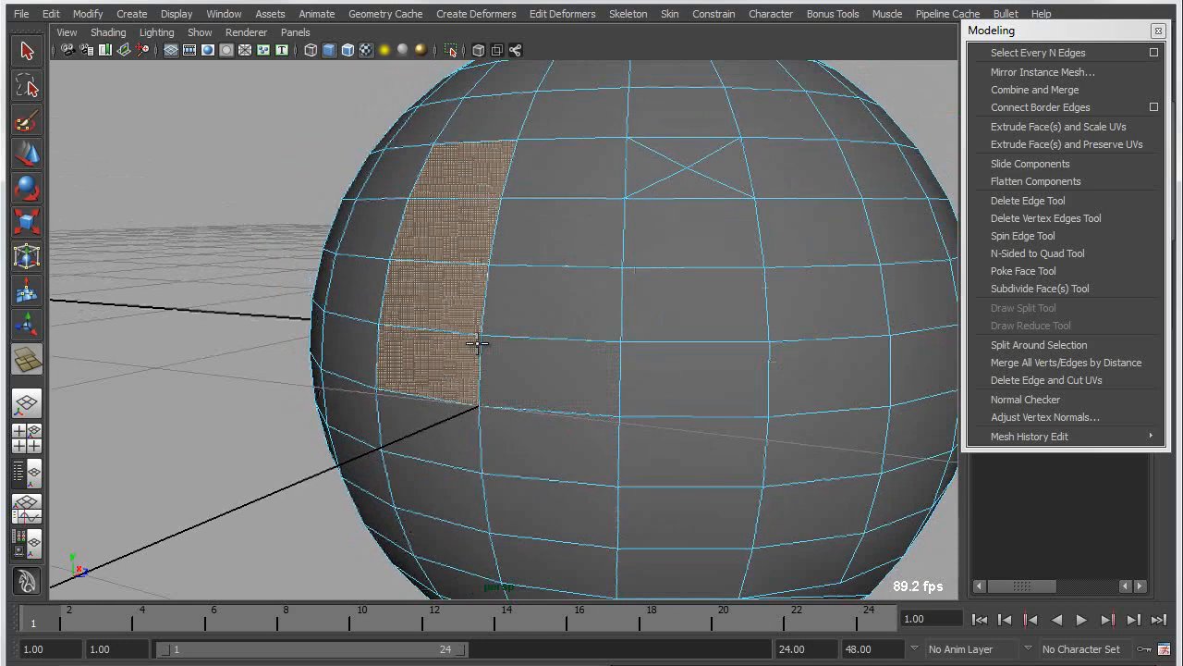
left_click(440, 421)
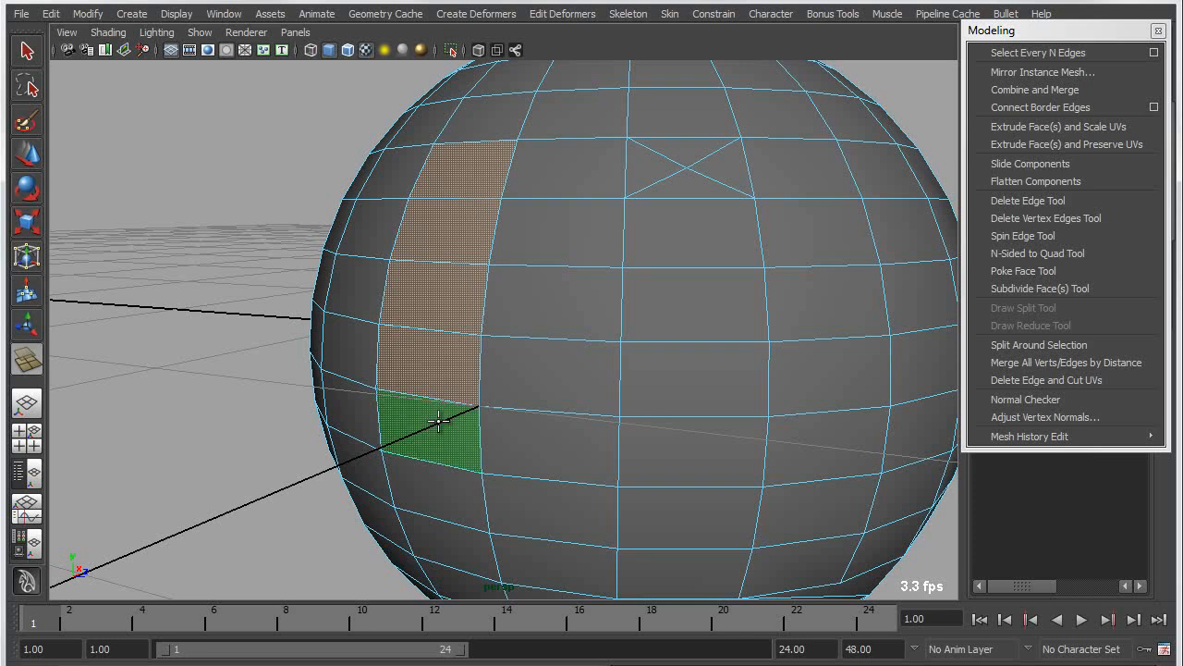